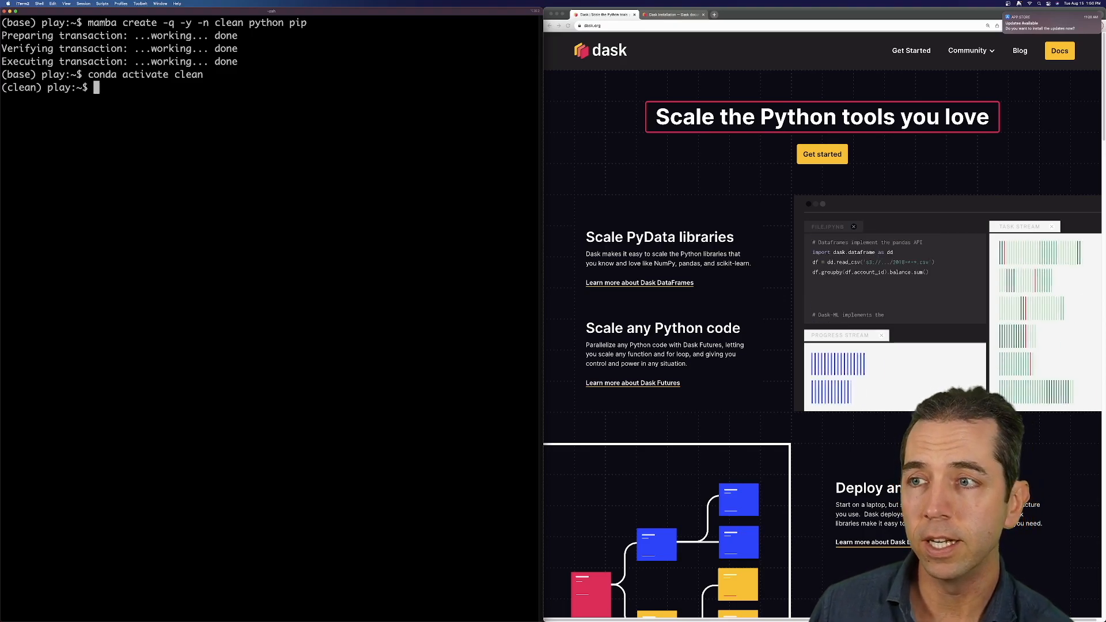
- Compose the command pip install dask[complete] jupyterlab dask-labextension at the clean environment's prompt
text(pip install)
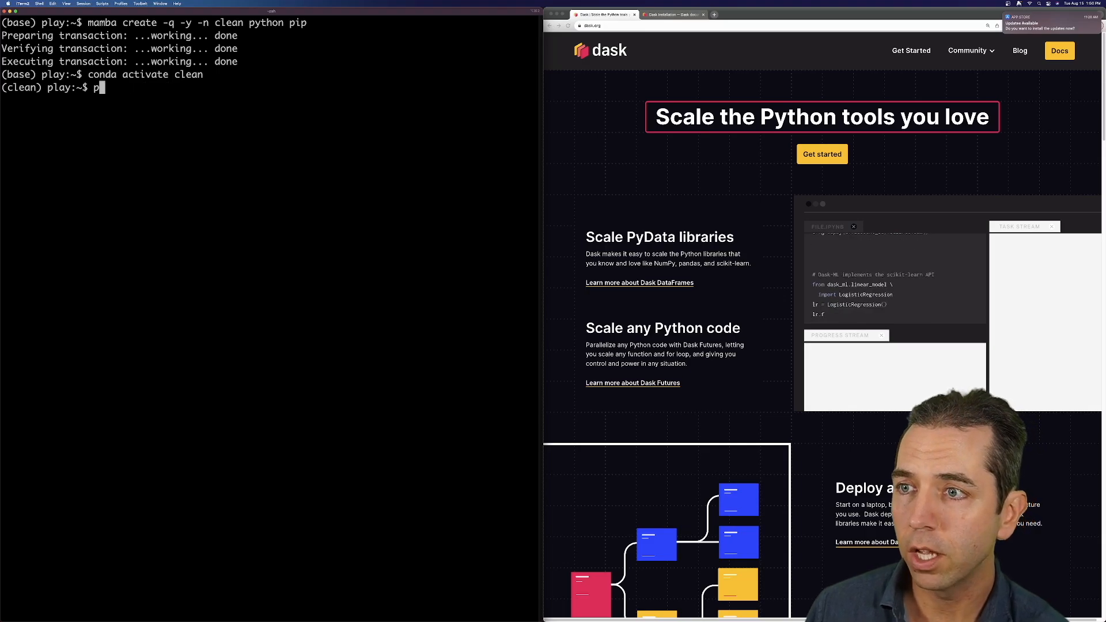
text(onda install dask)
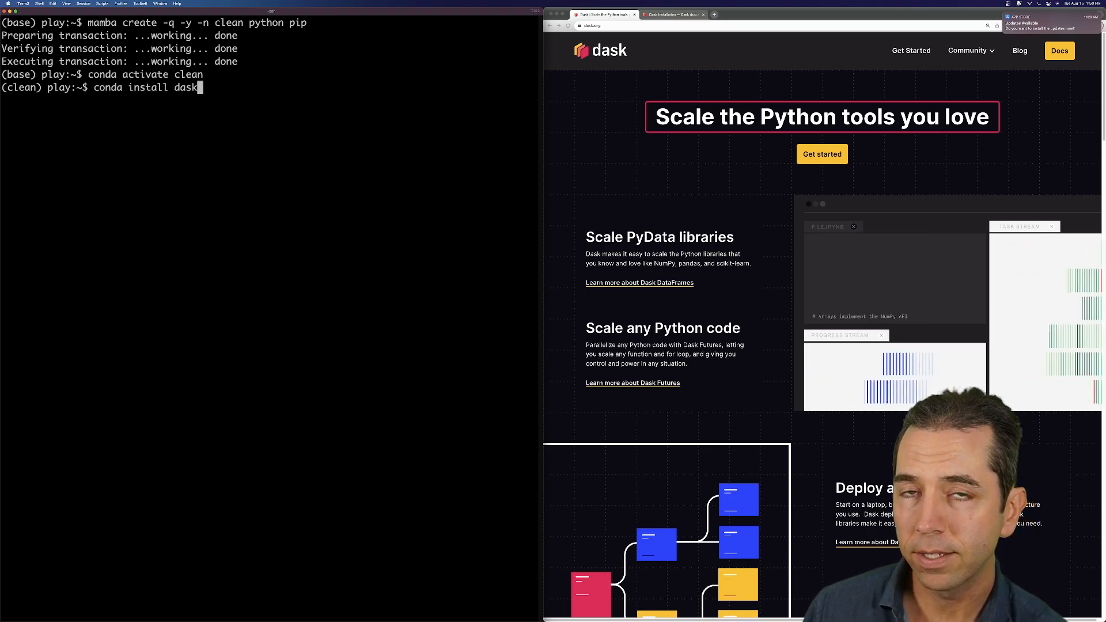
text(jupyterlab)
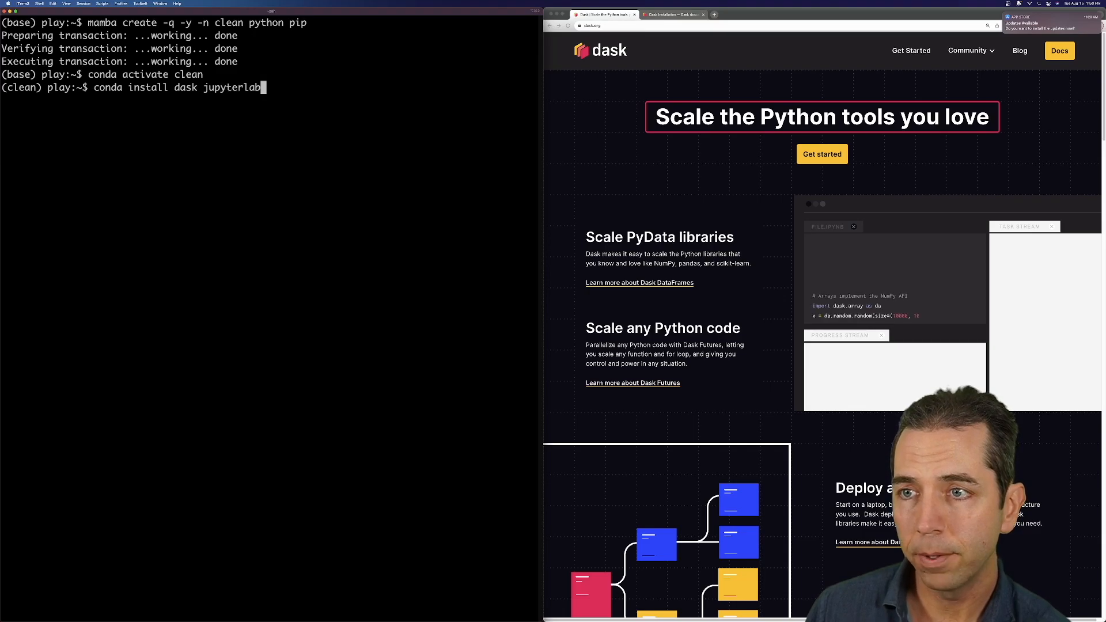
text(dask-l)
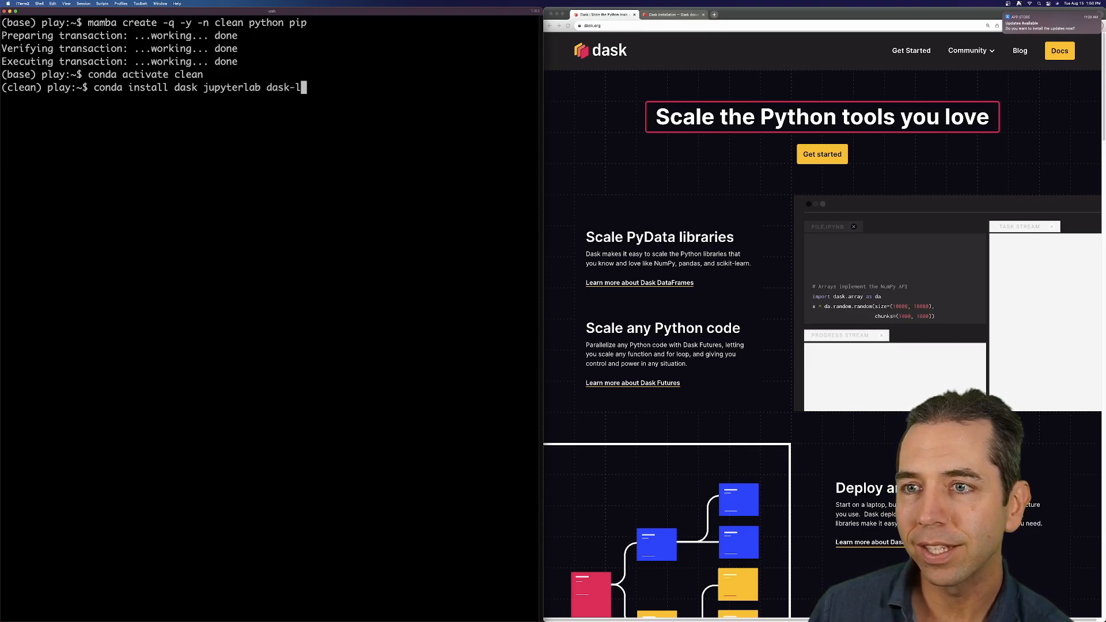
text(abextens)
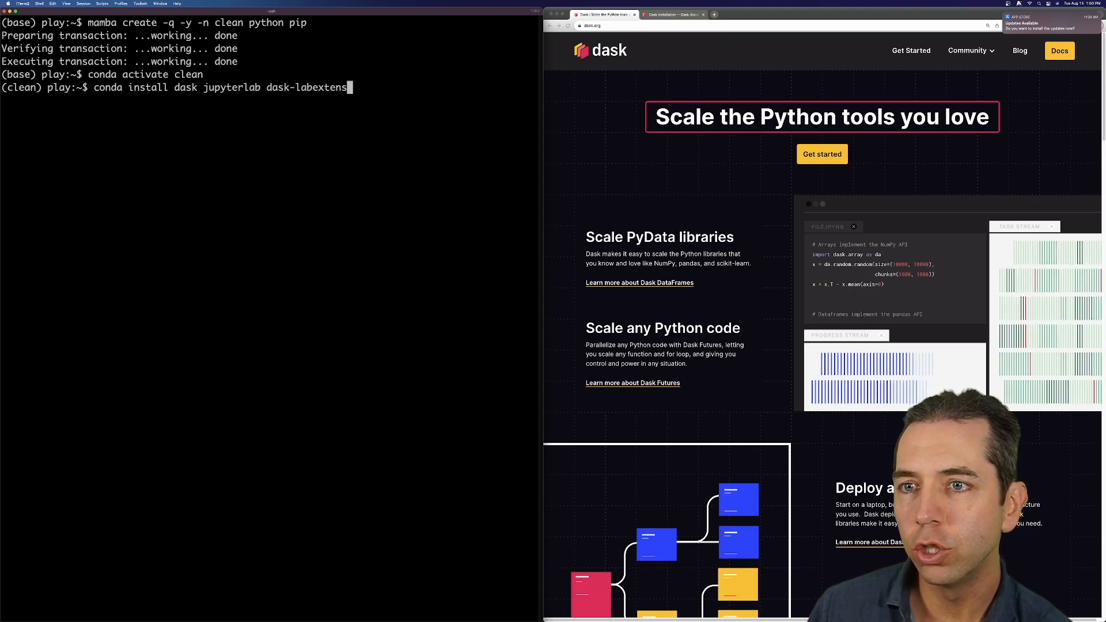
text(ion)
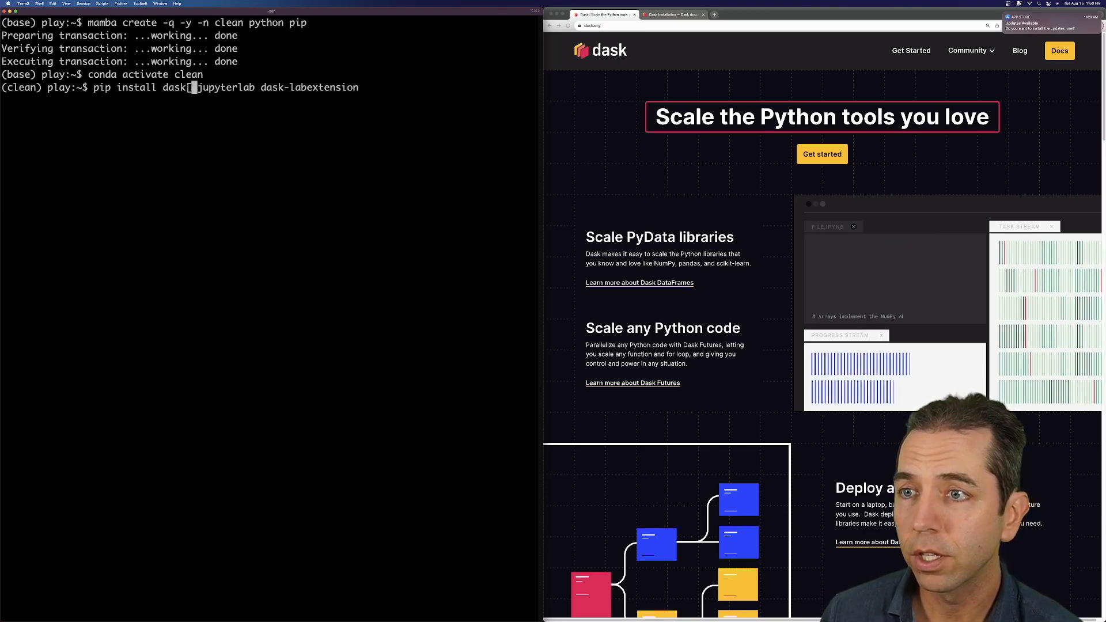
text(complete])
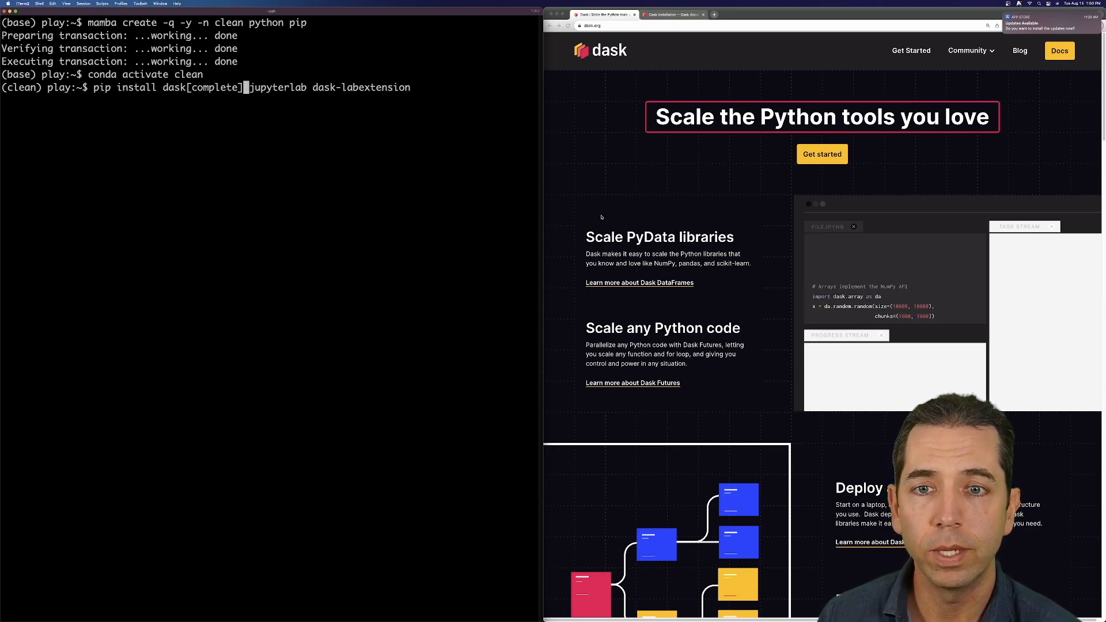
- Bring up the Dask Installation docs and scroll to the Pip instructions for dask[complete]
click(670, 15)
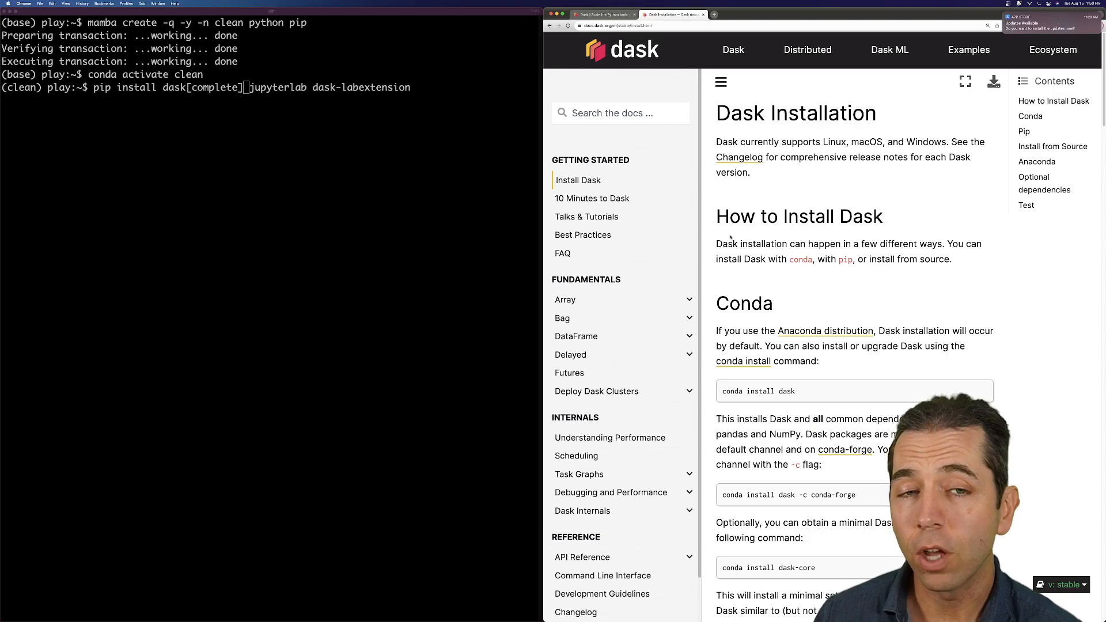
scroll(down, 3)
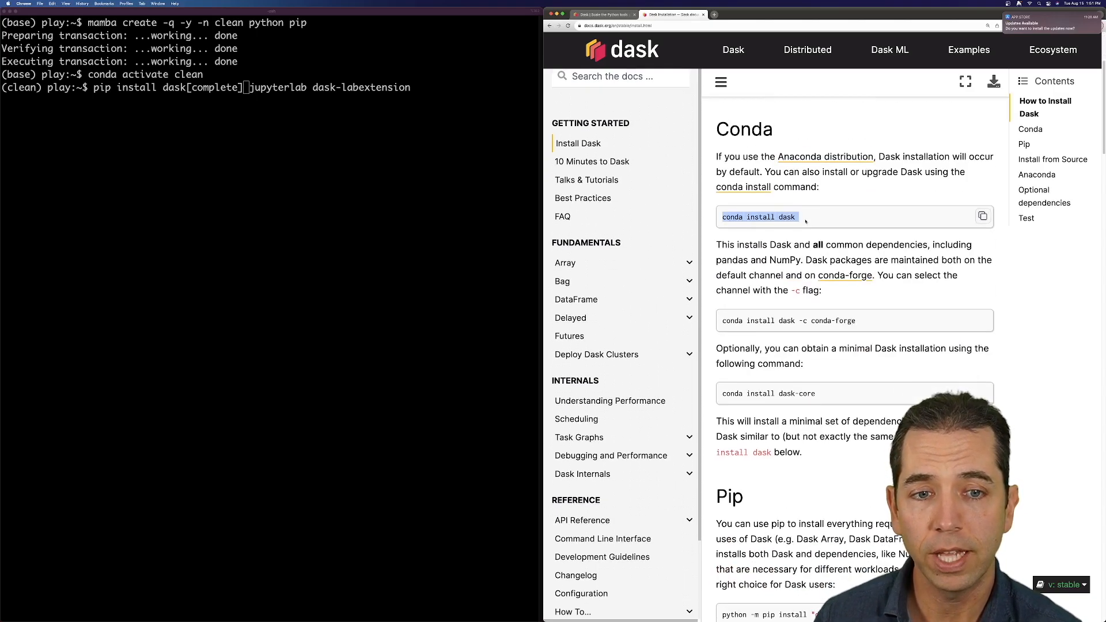
scroll(down, 3)
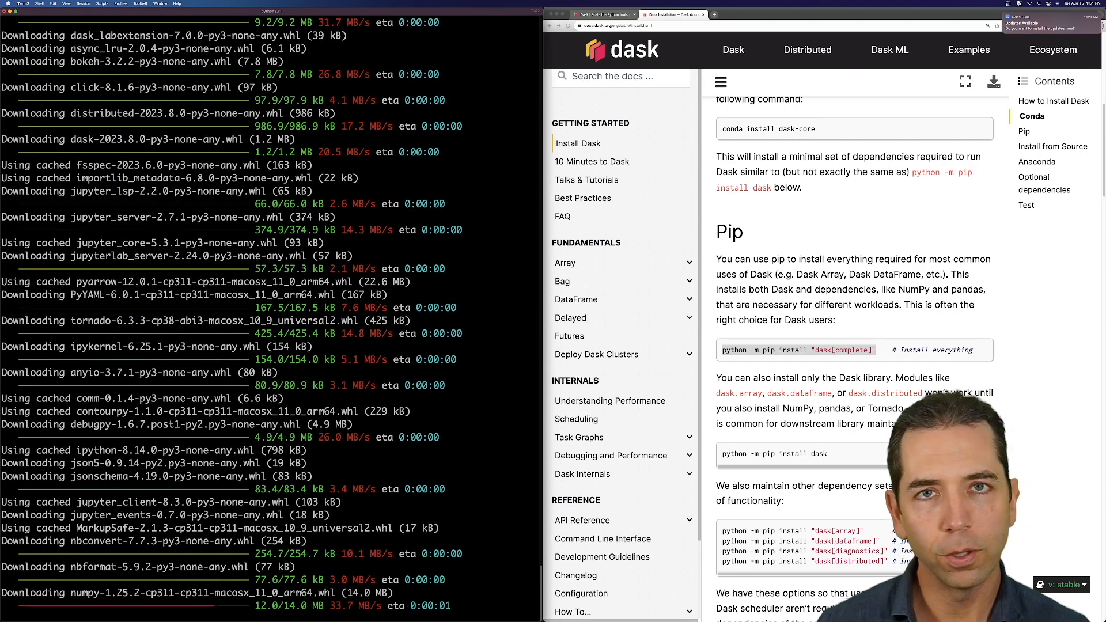
- After the install finishes, launch JupyterLab with the jupyter lab command
scroll(down, 3)
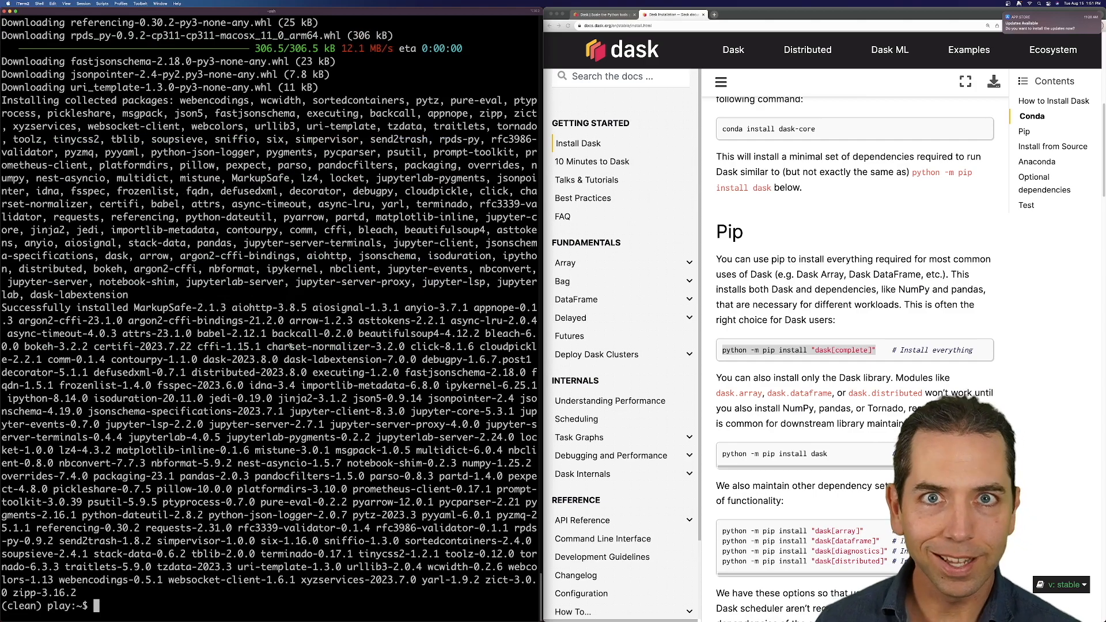
text(jupyter)
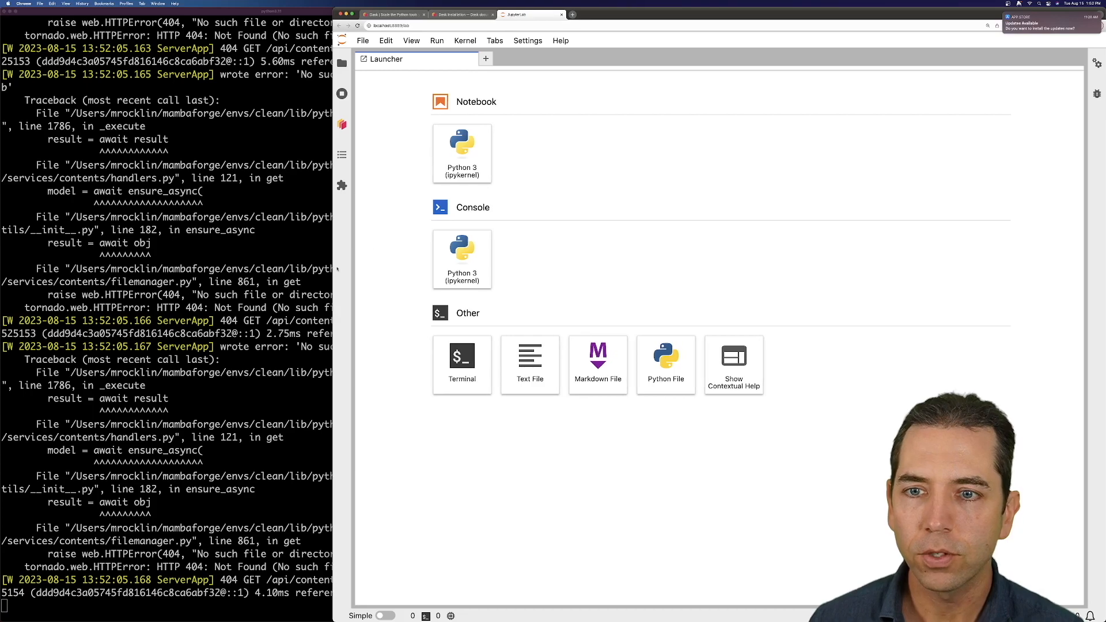
- In a new Python 3 notebook, import LocalCluster and Client, start a LocalCluster and get its client
click(462, 147)
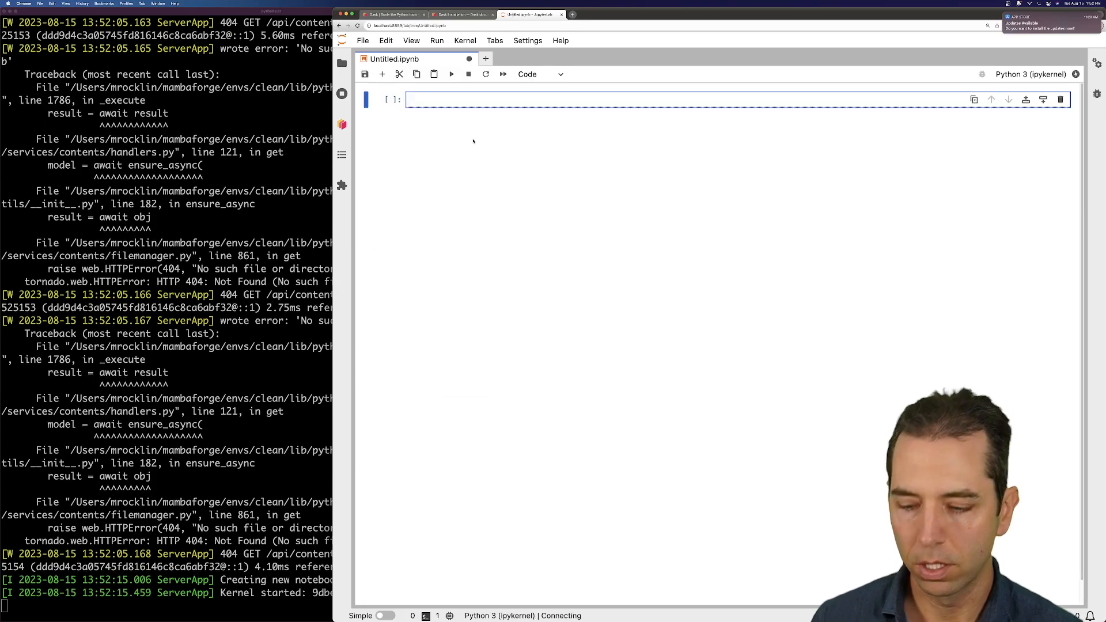
text(from dask.distributed import L)
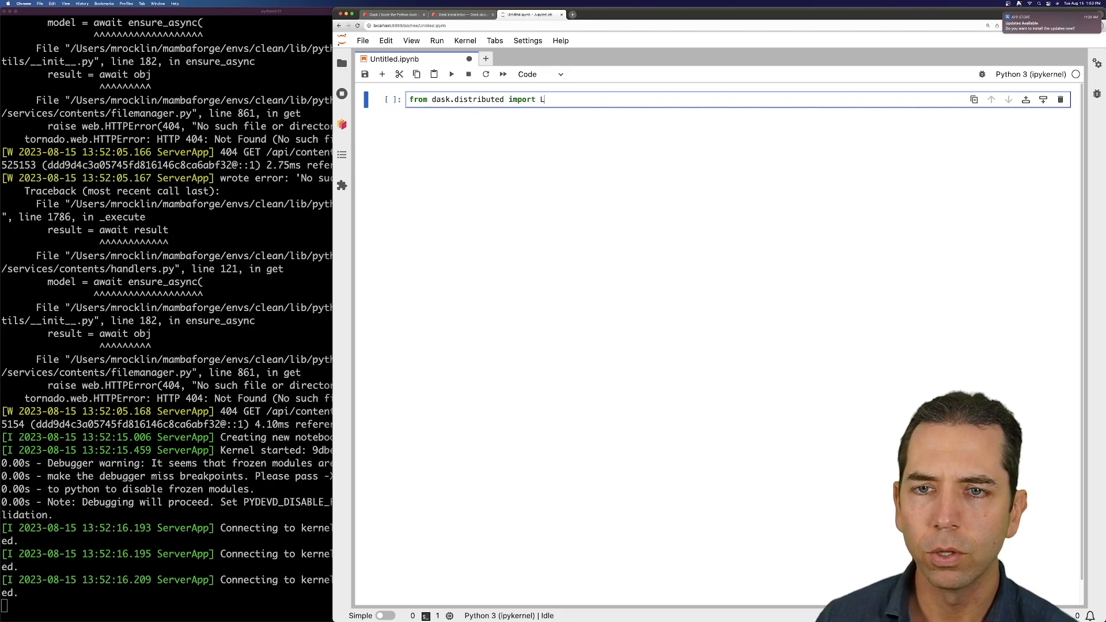
text(ocalCluster)
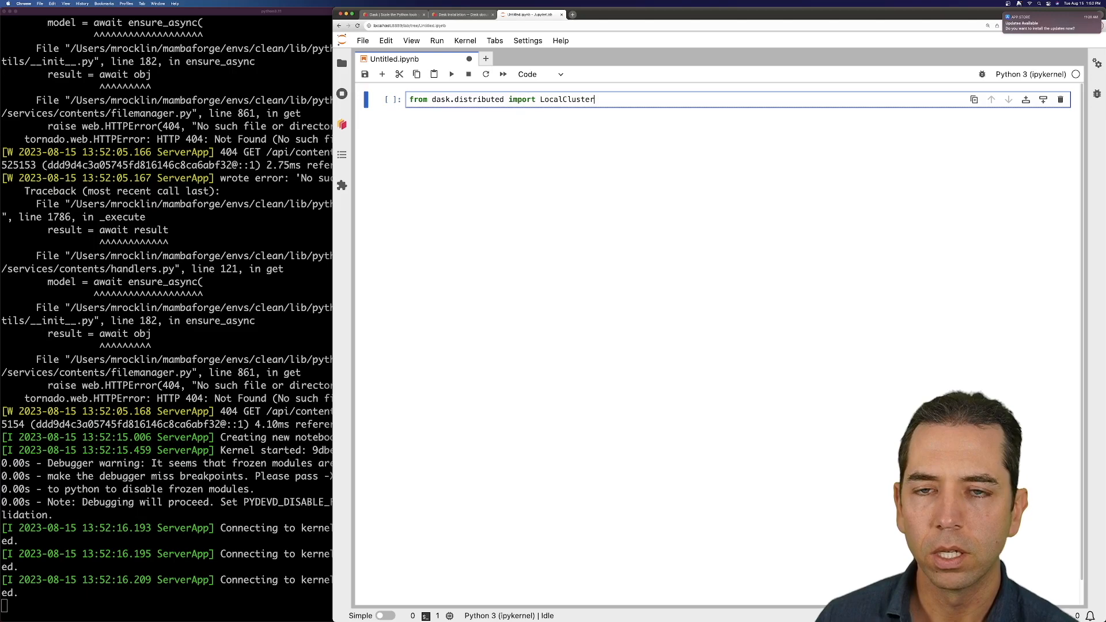
text(, Client)
text(cluster =)
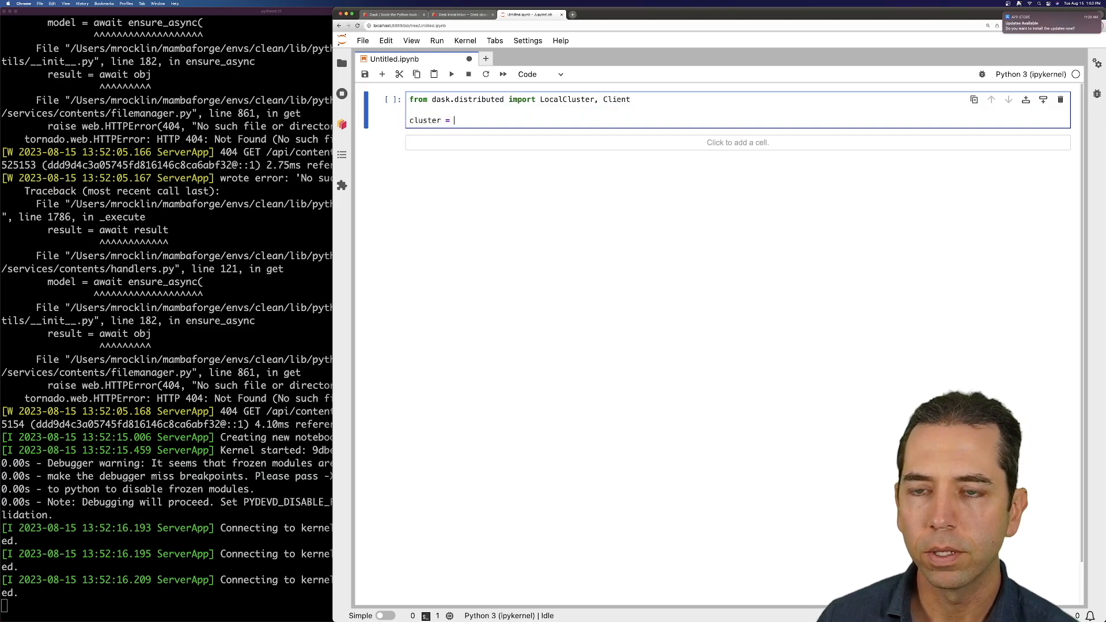
text(LocalCluster)
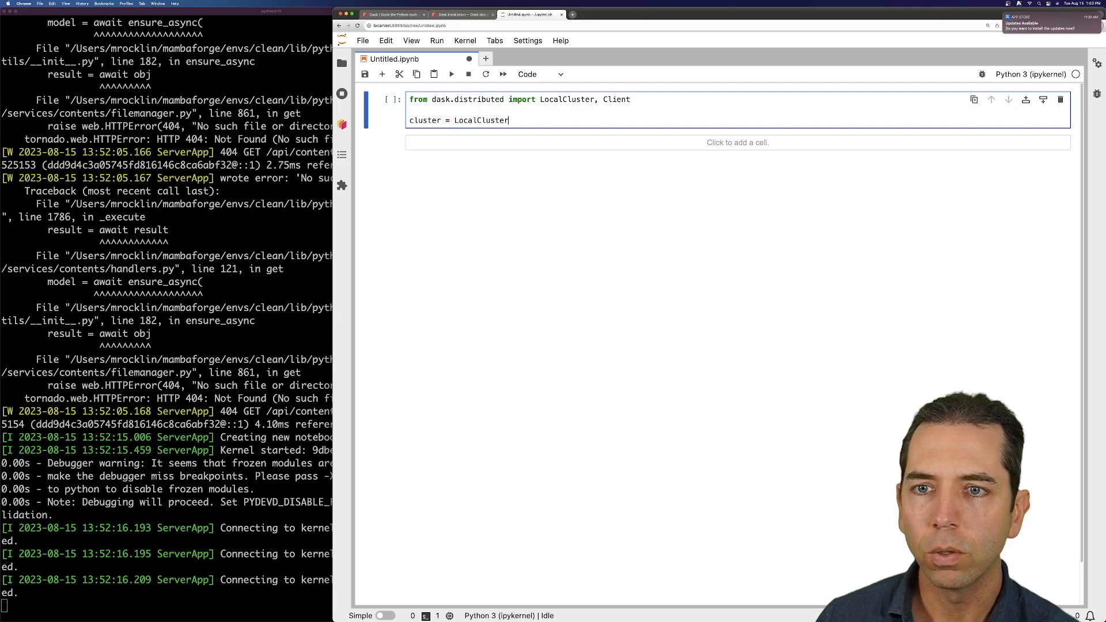
text(())
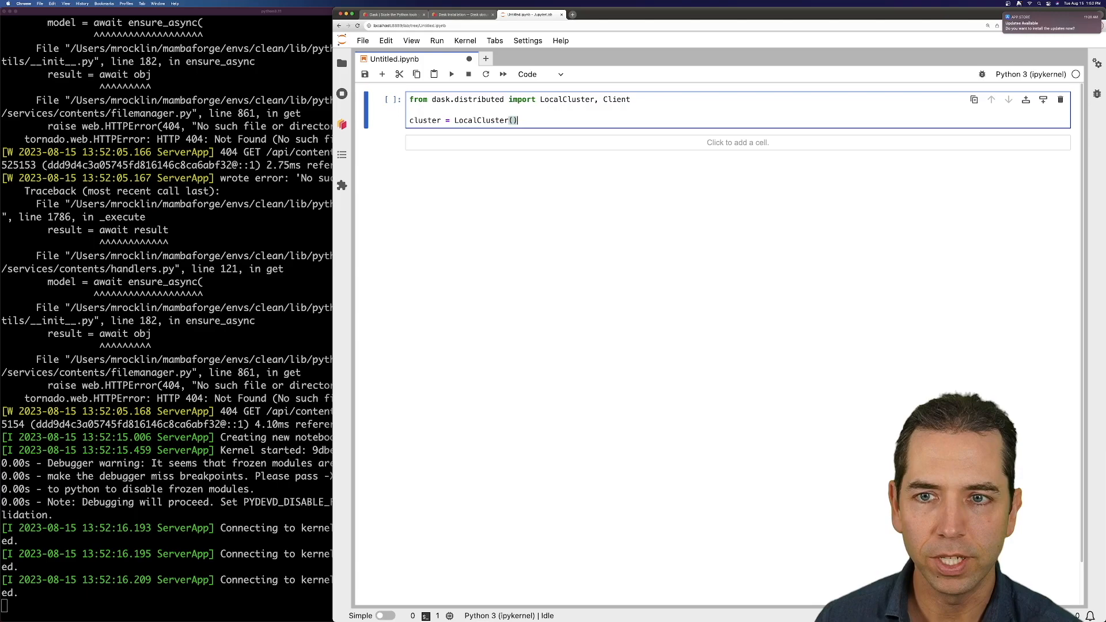
text(client = clus)
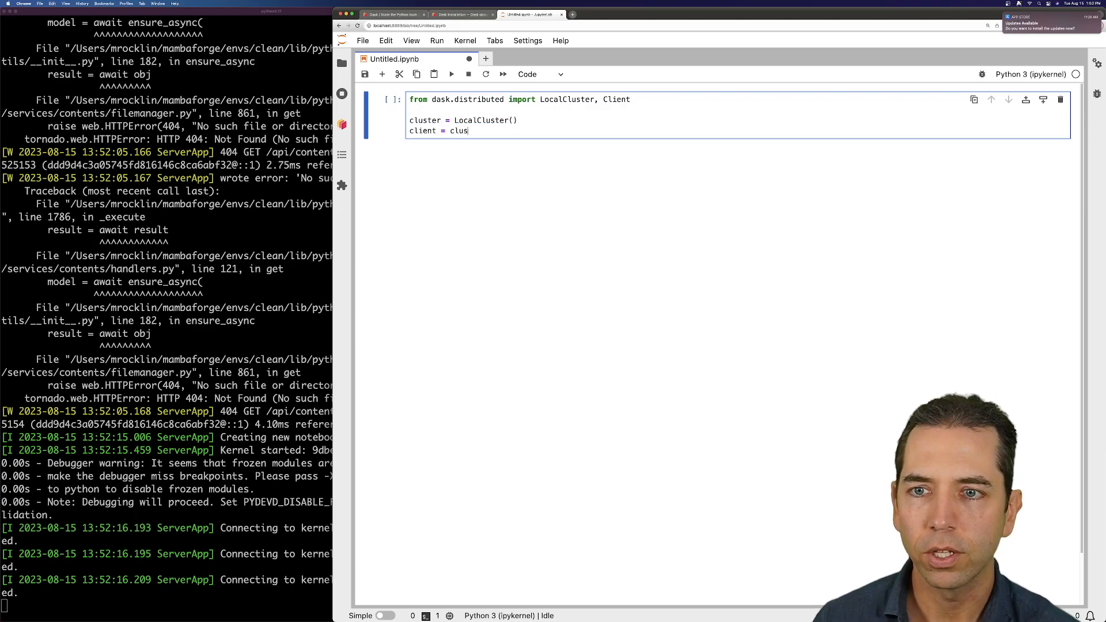
text(ter.get_client())
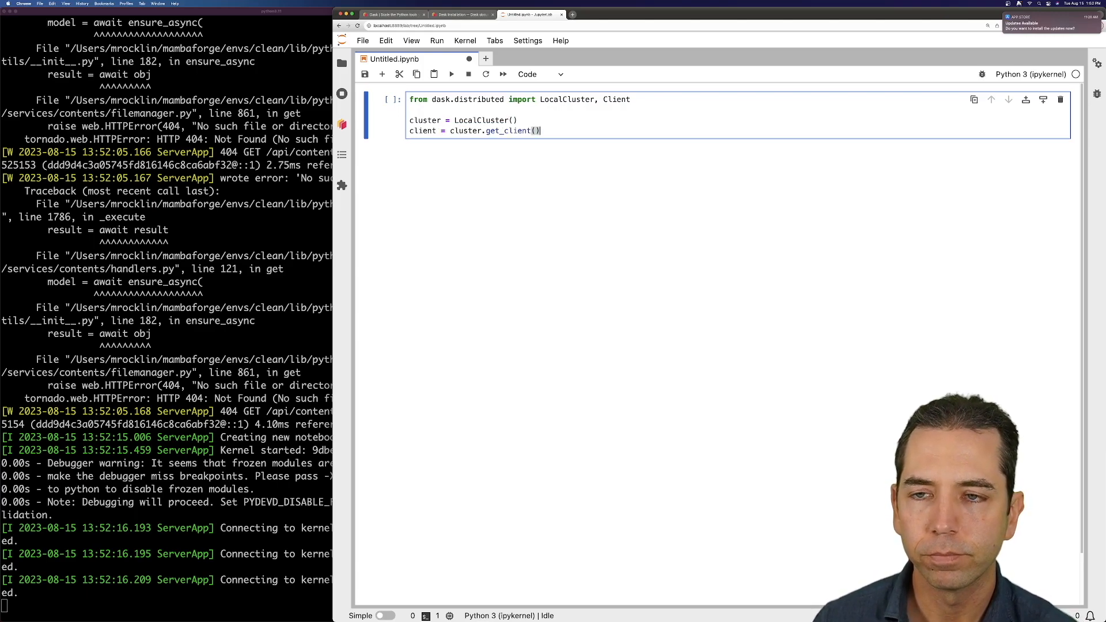
key(Shift+Enter)
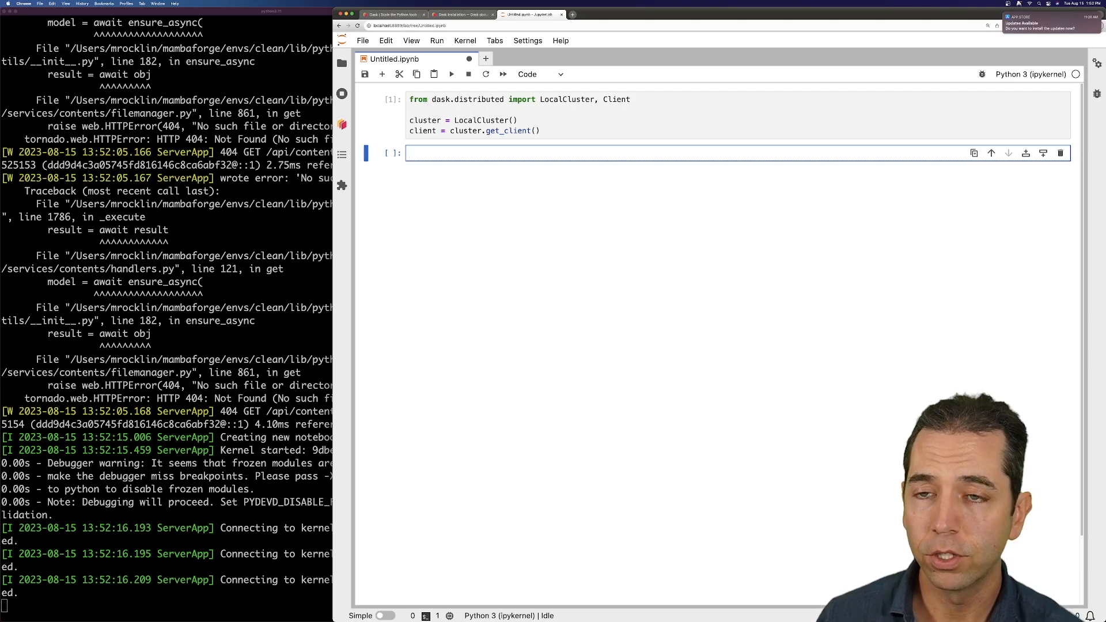
- Load dask.datasets.timeseries() into df and show its first rows
text(import dask)
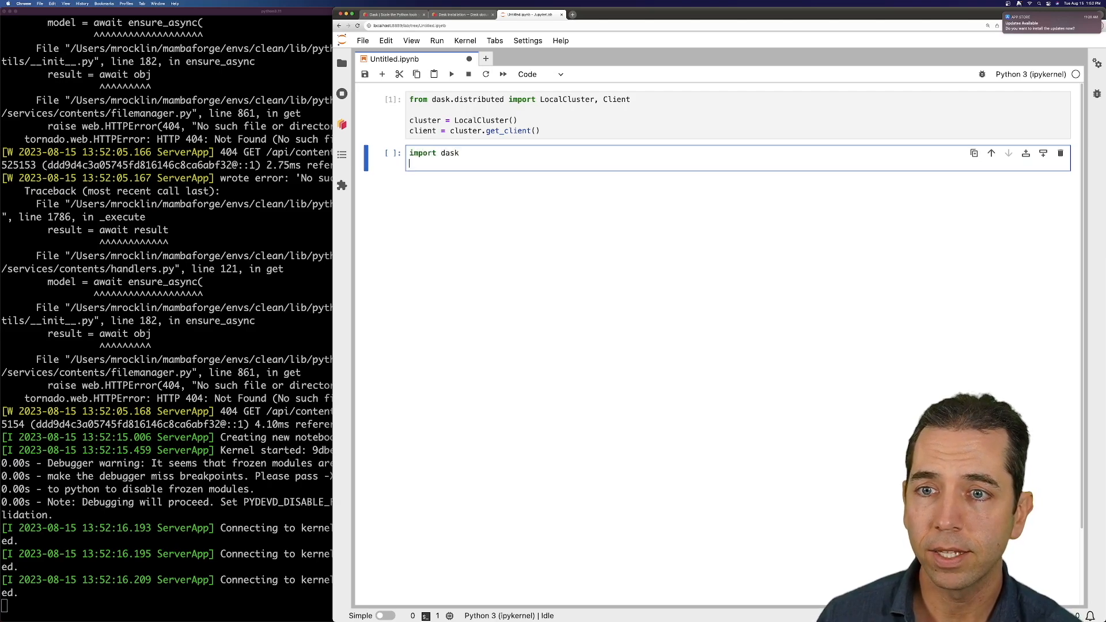
text(df = dask.dat)
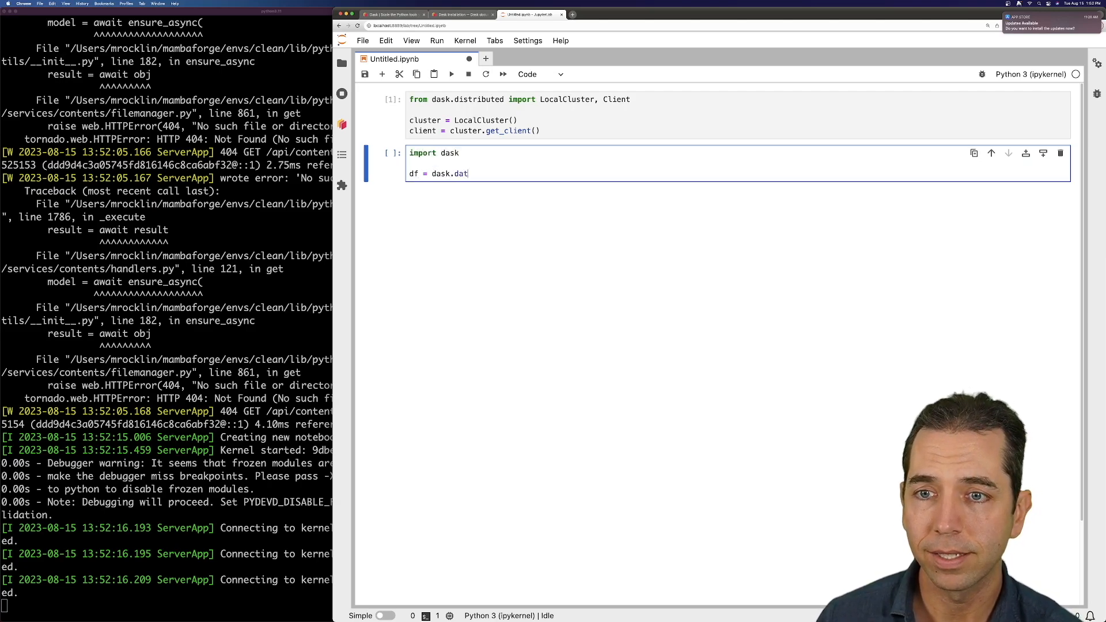
text(asets.timeseries()
text(df.head())
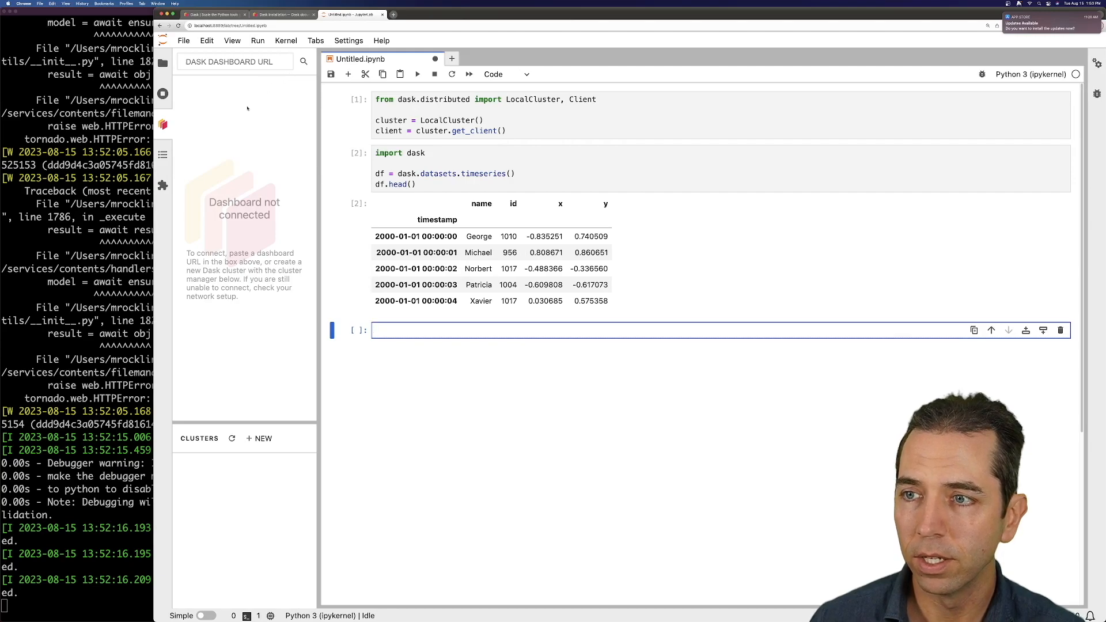
mouse_move(546, 154)
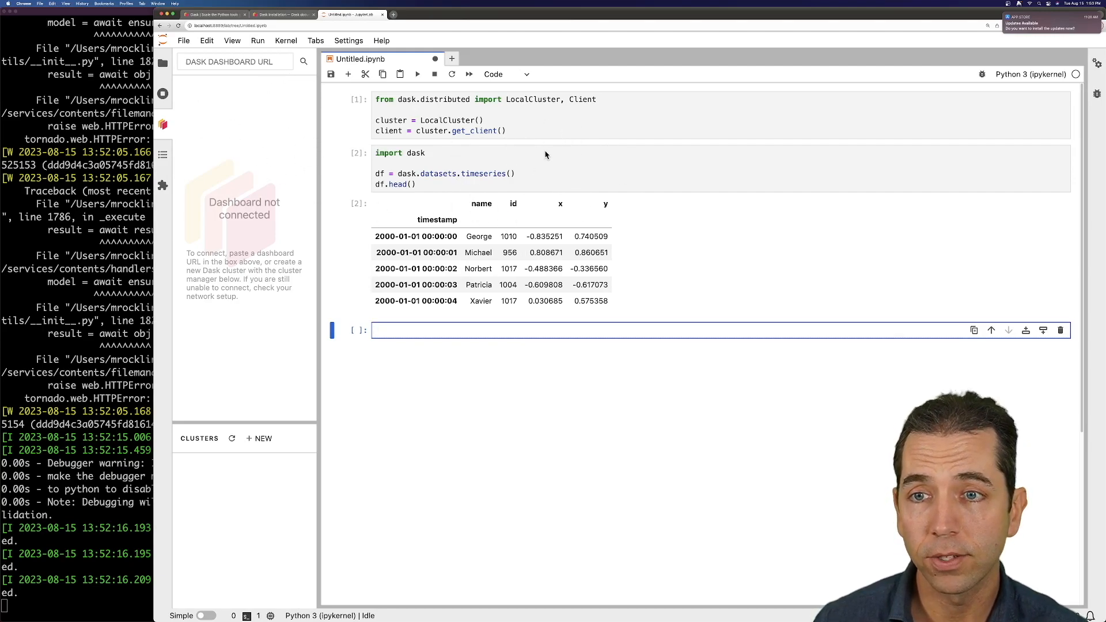
text(cluster.dashboard_link)
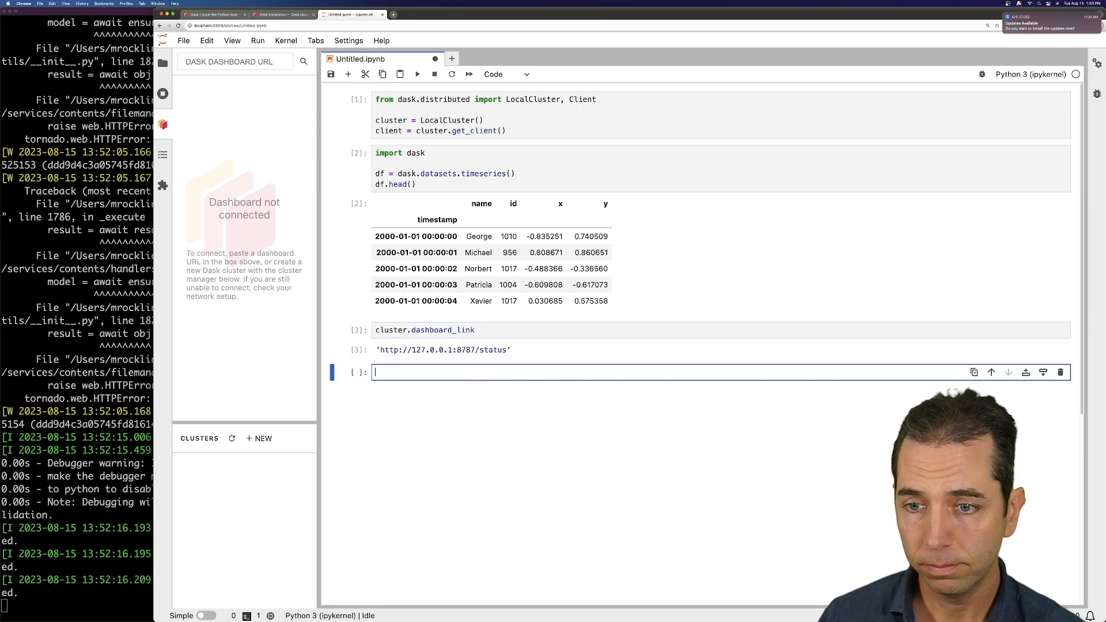
click(443, 350)
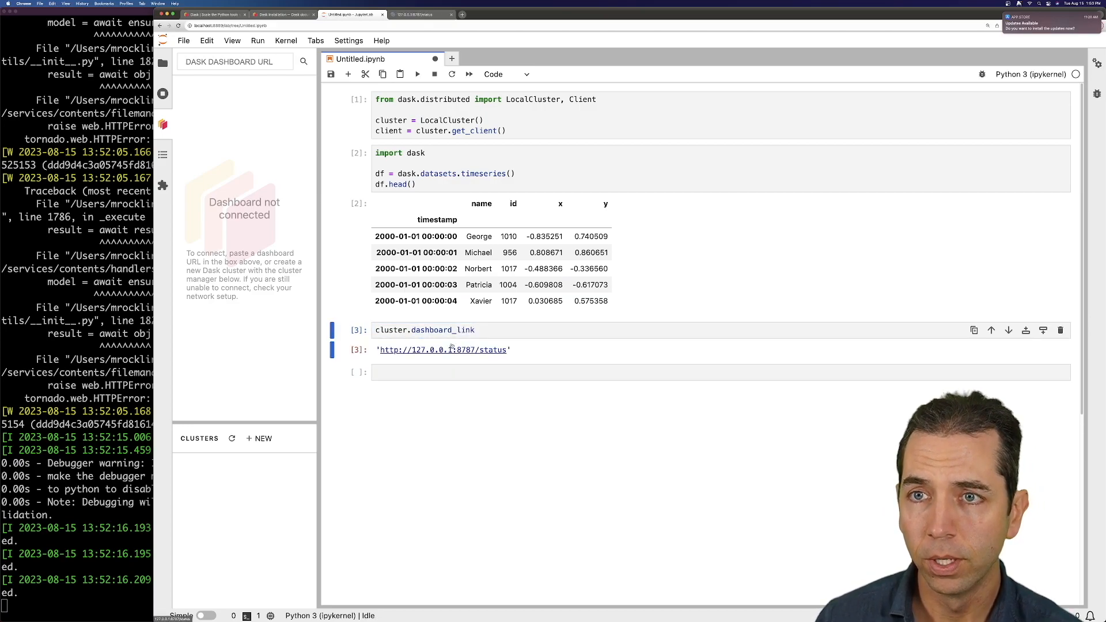
click(444, 350)
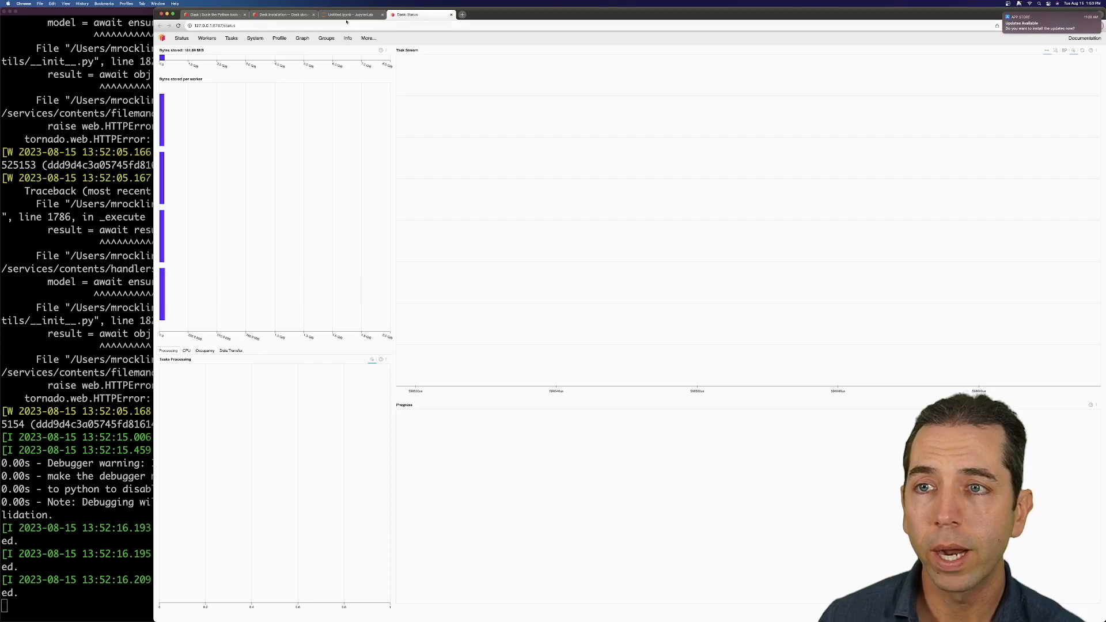
- Take the dashboard address from the status page for the JupyterLab Dask sidebar
click(355, 15)
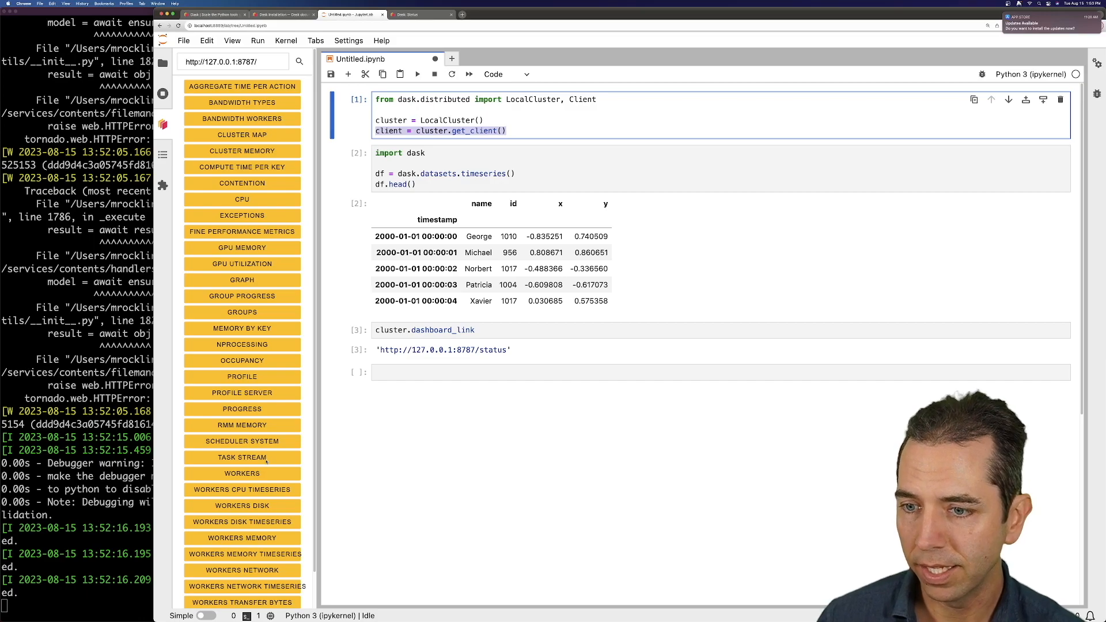
- Dock the Task Stream, Workers Memory and Progress plots beside the notebook
click(242, 457)
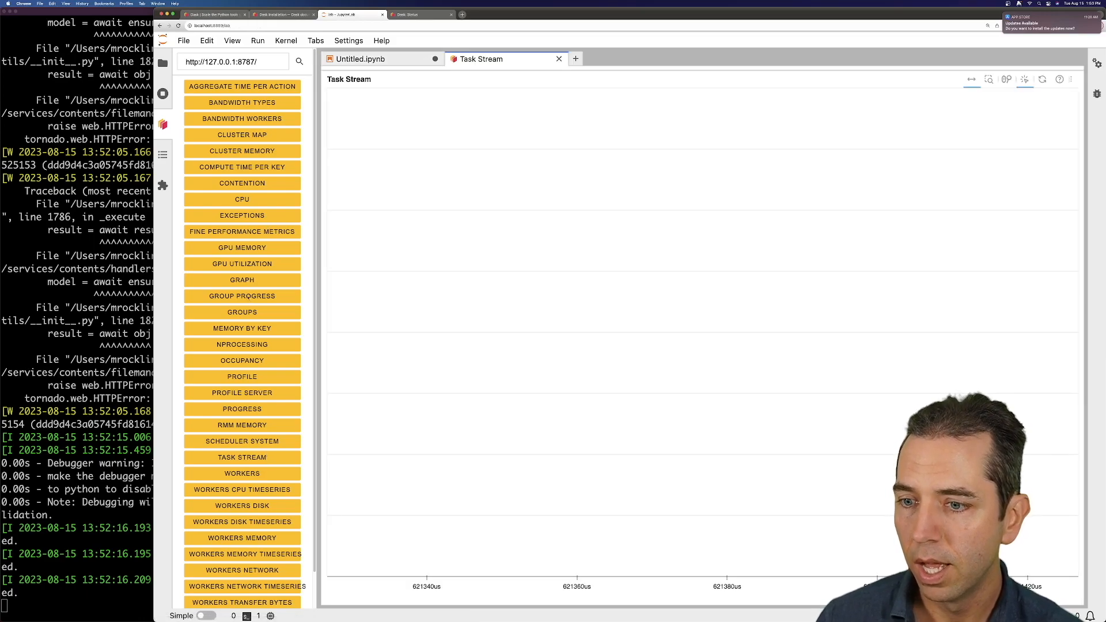
click(242, 409)
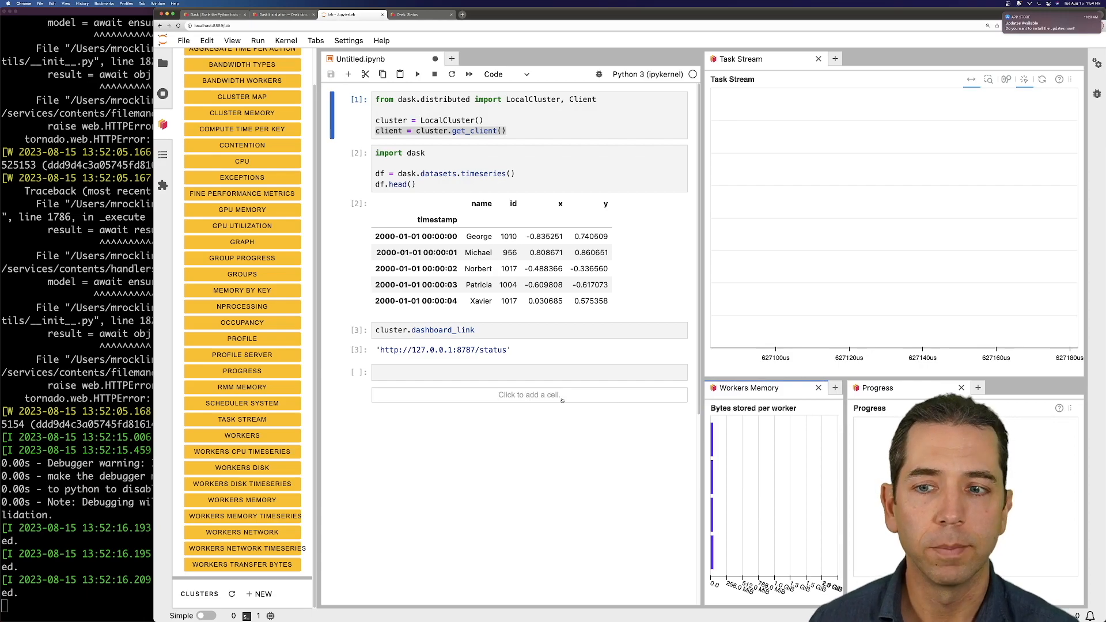
- Run df.x.sum().compute() to watch the tasks stream through the dashboard panes
text(df)
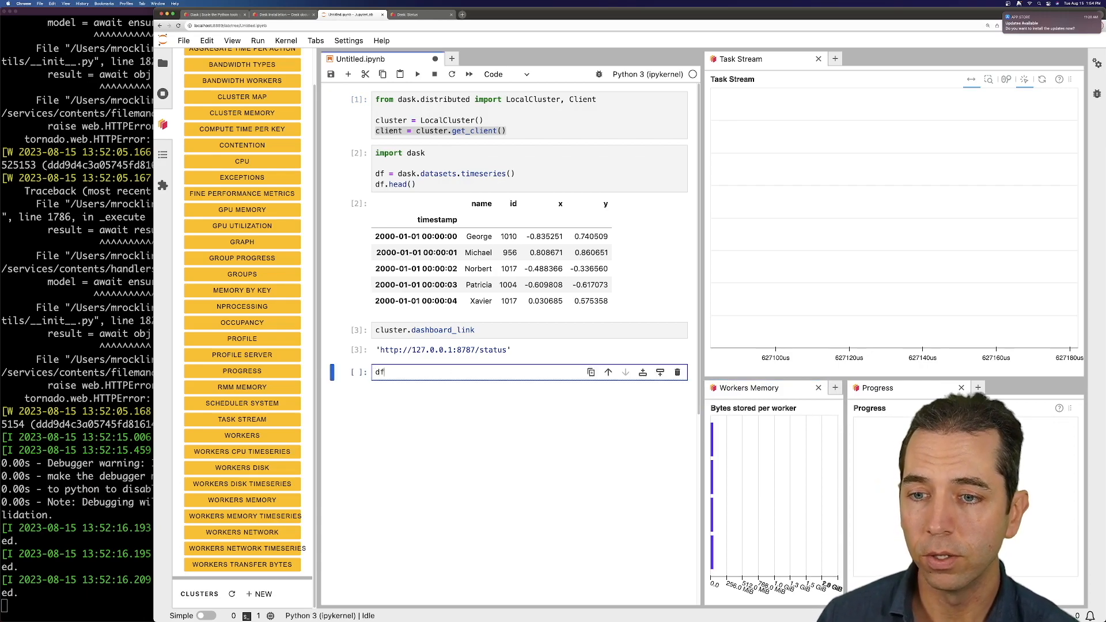
text(.)
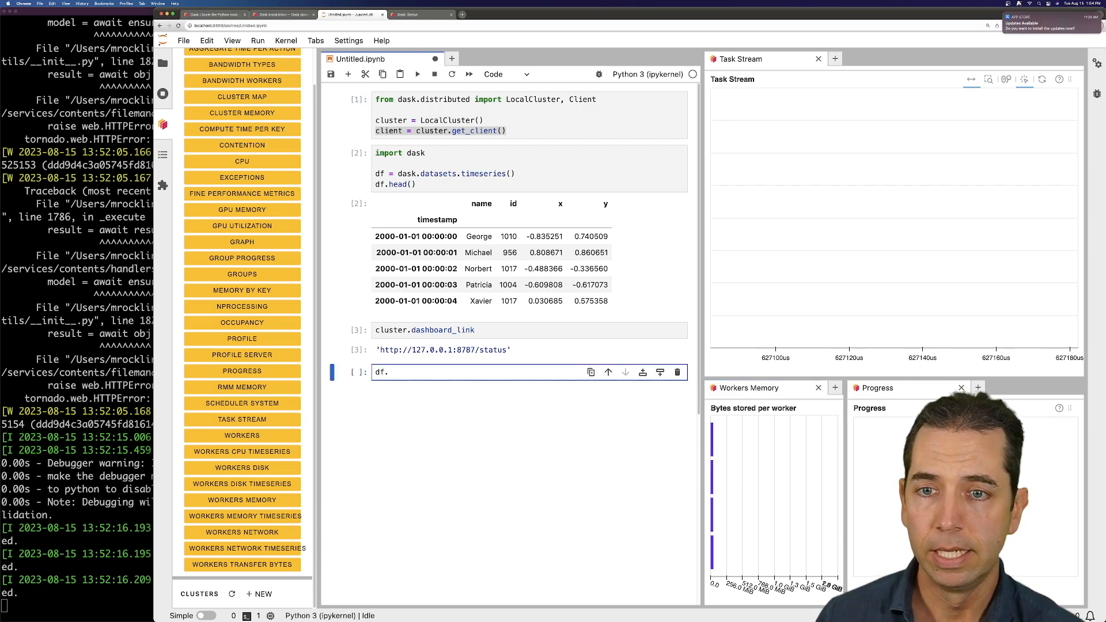
text(.x.sum().compute()
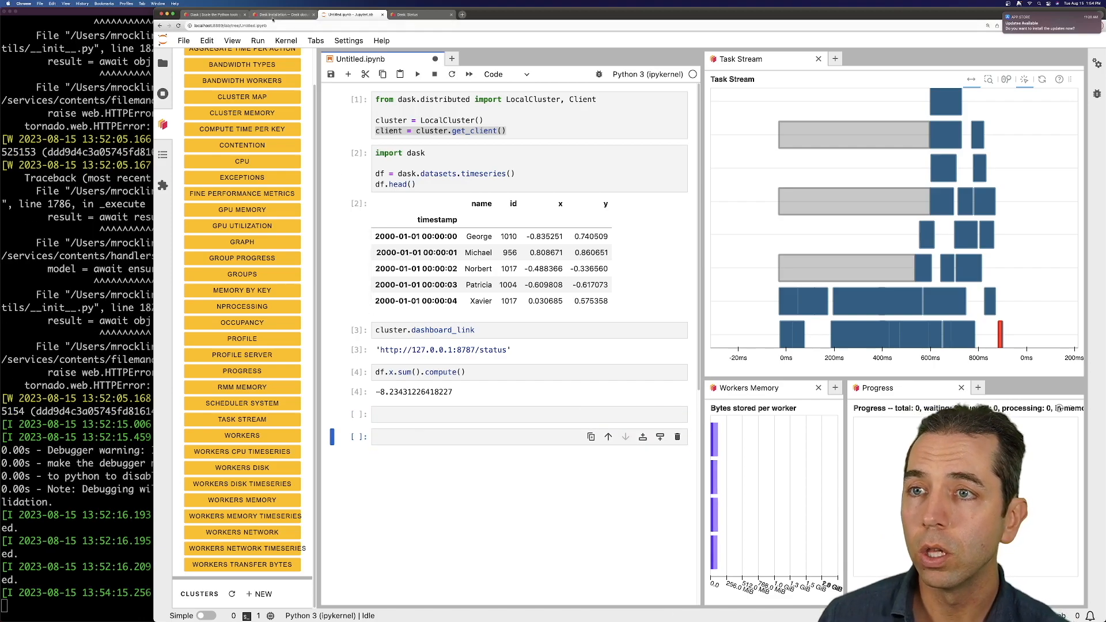
- Search Google for dask-labextension and go to the dask/dask-labextension GitHub repository
click(287, 15)
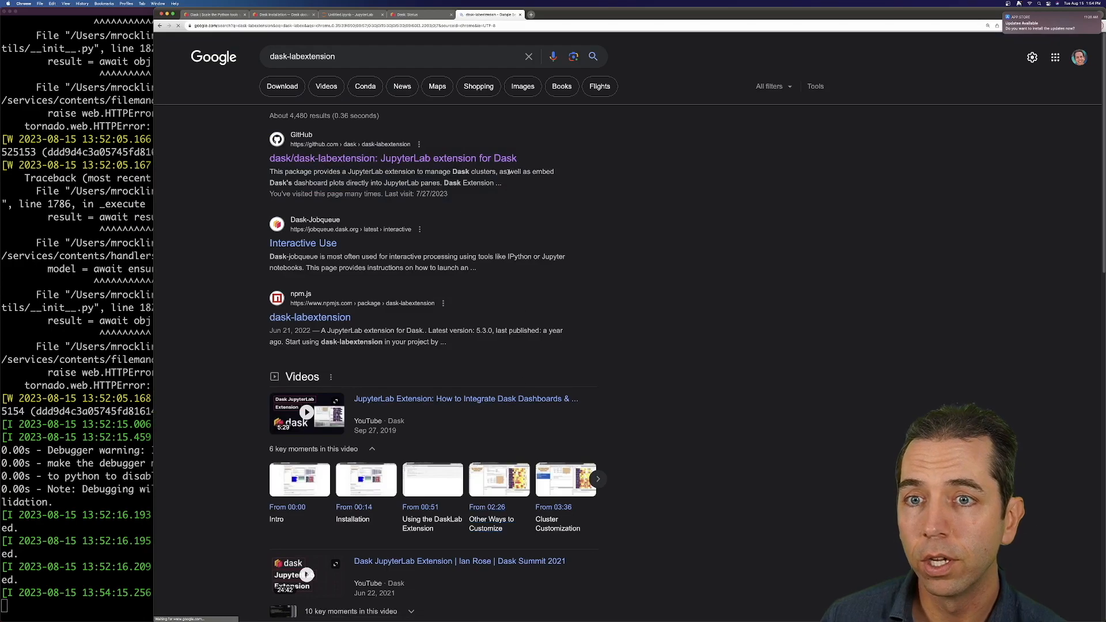
click(392, 157)
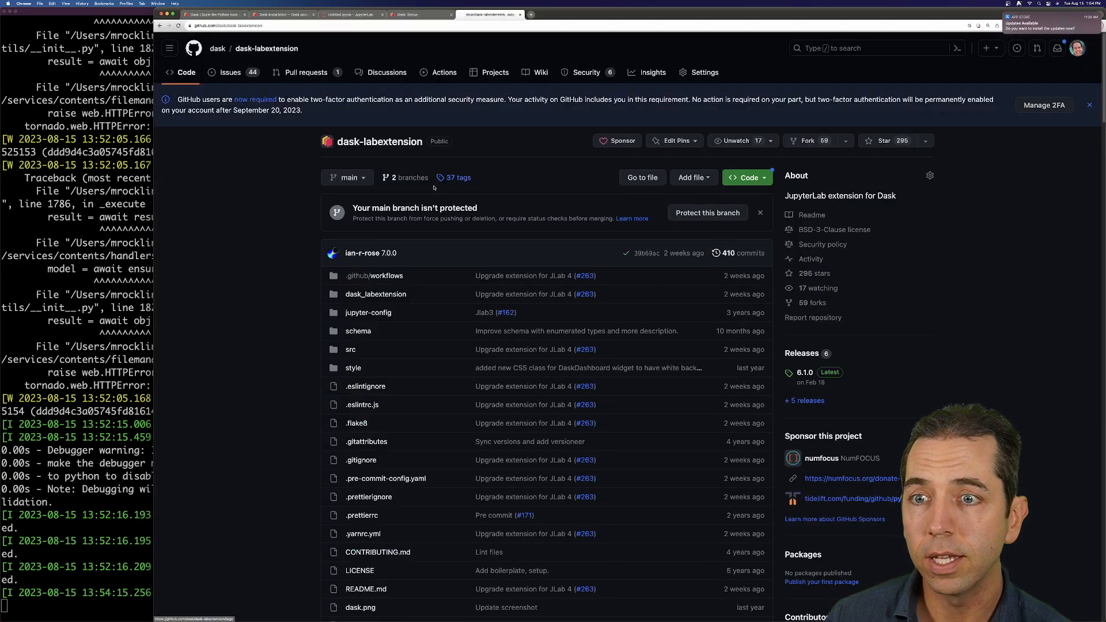
- Read the dask-labextension README, then return to the JupyterLab notebook
scroll(down, 3)
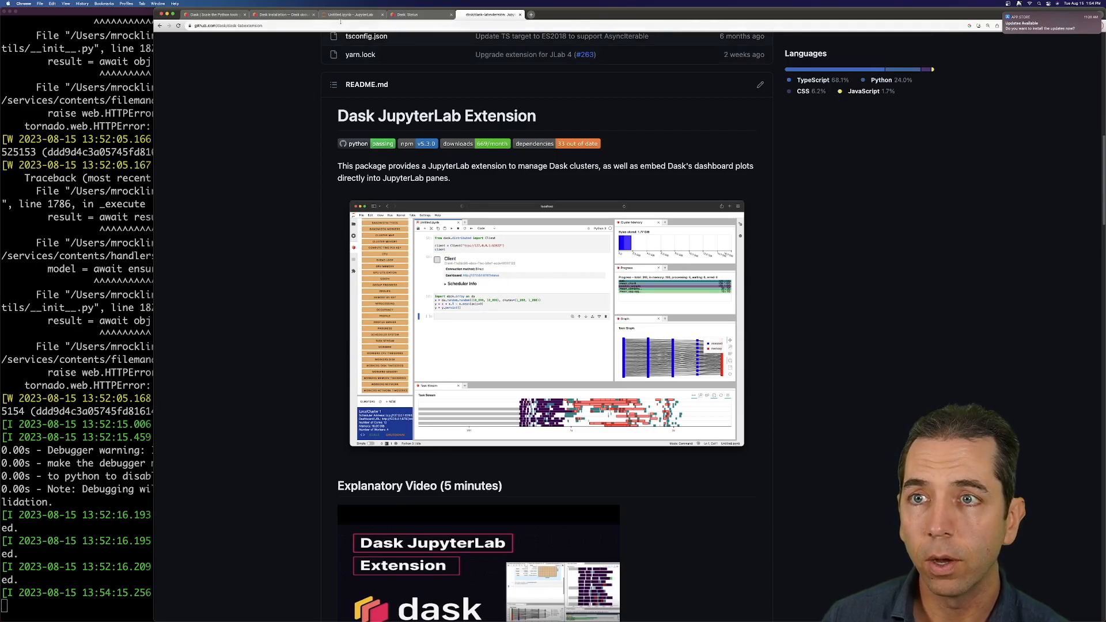
click(355, 15)
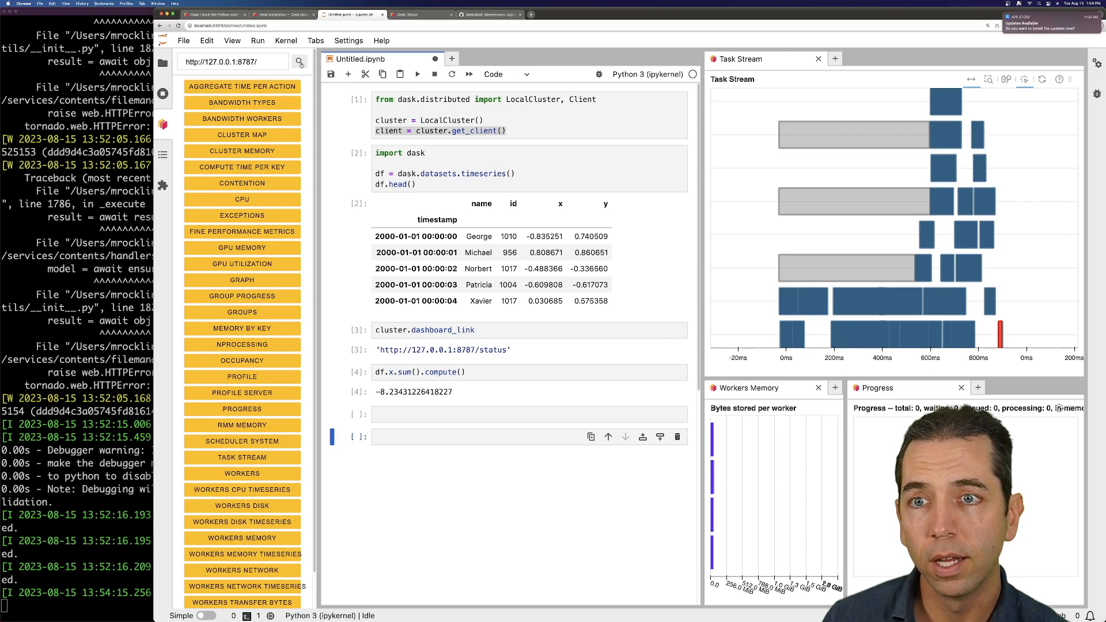
mouse_move(416, 456)
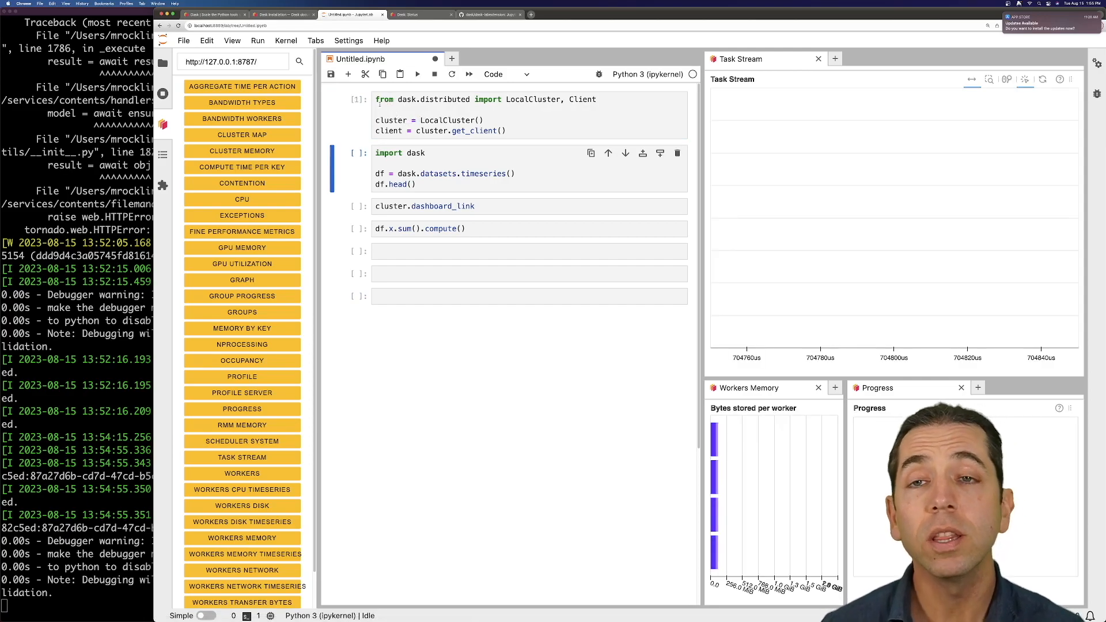
- Switch to the dask.org home page in the browser
click(281, 15)
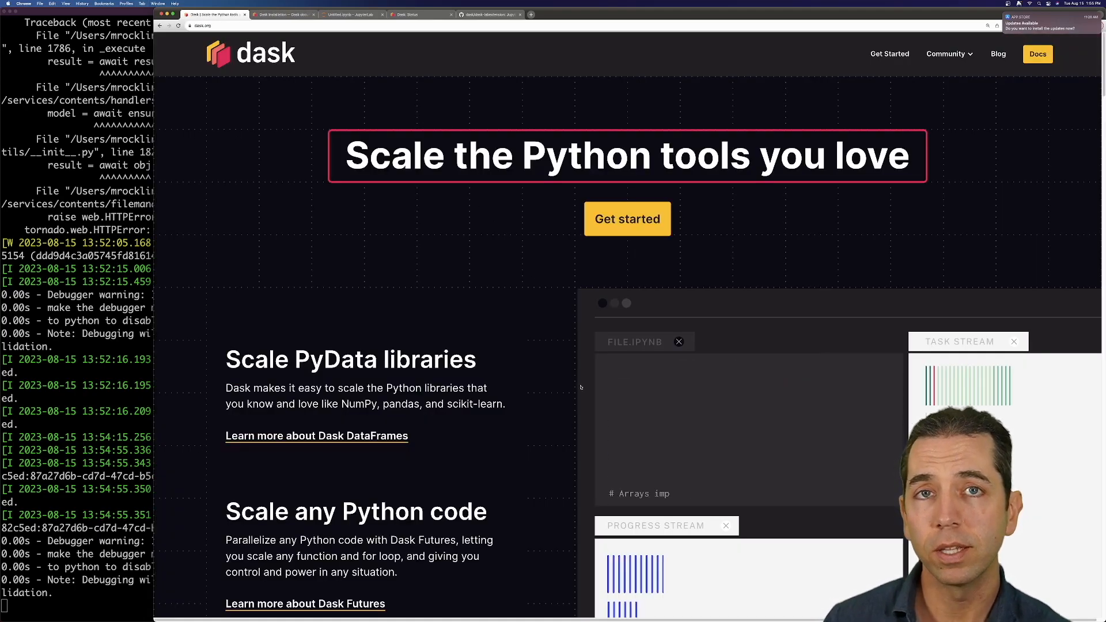
- Scroll the dask.org home page down to the Organizations That Use Dask section showing Capital One, Microsoft, NASA and Walmart
scroll(down, 3)
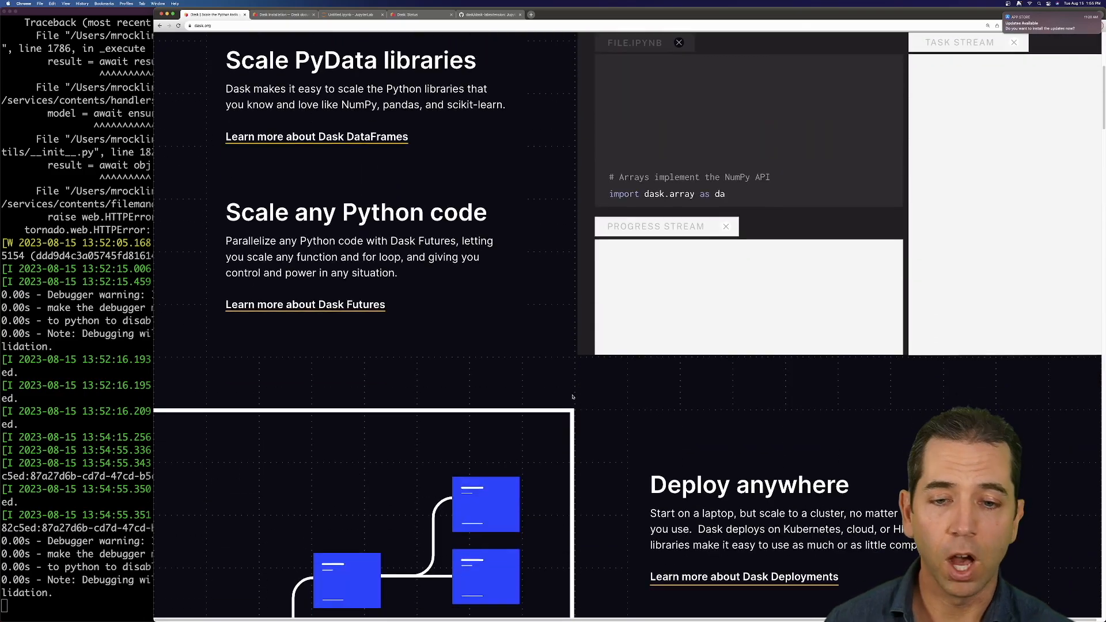
scroll(down, 3)
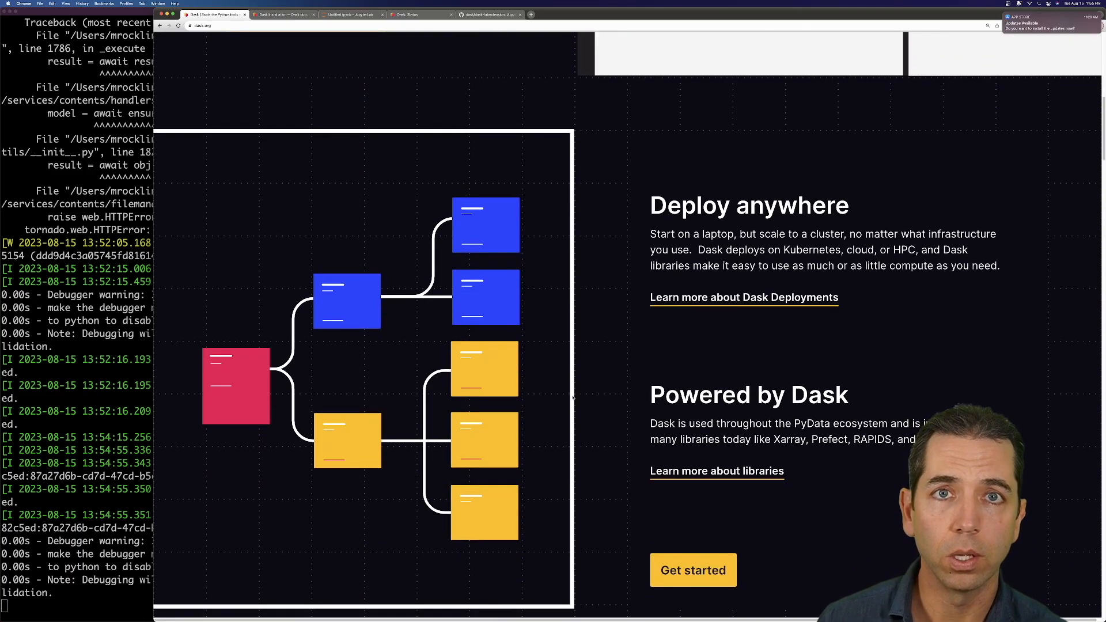
scroll(down, 3)
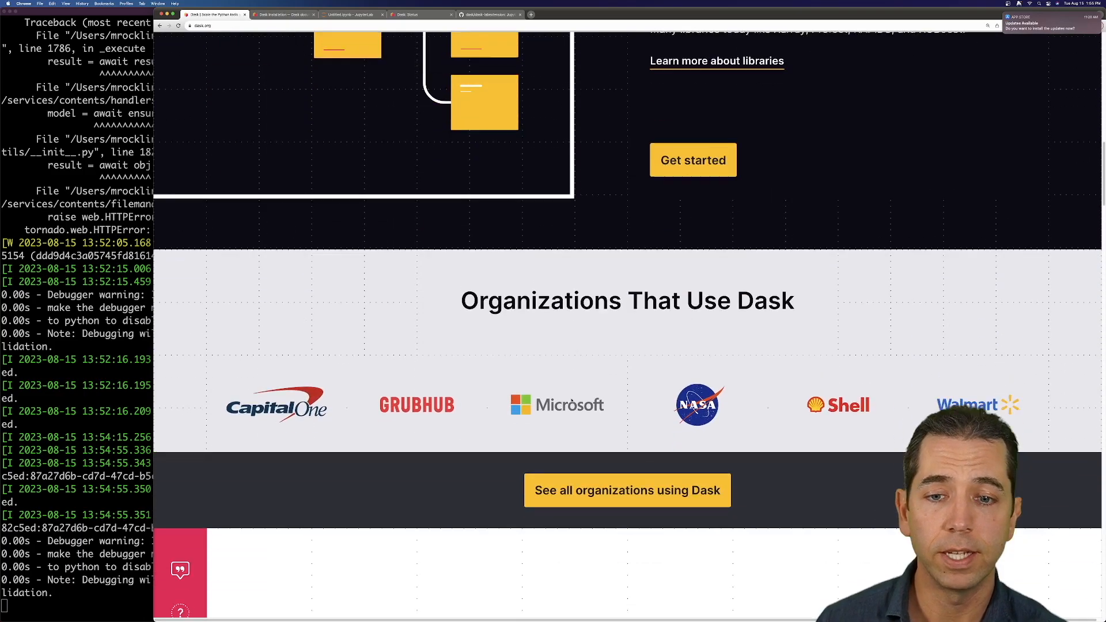